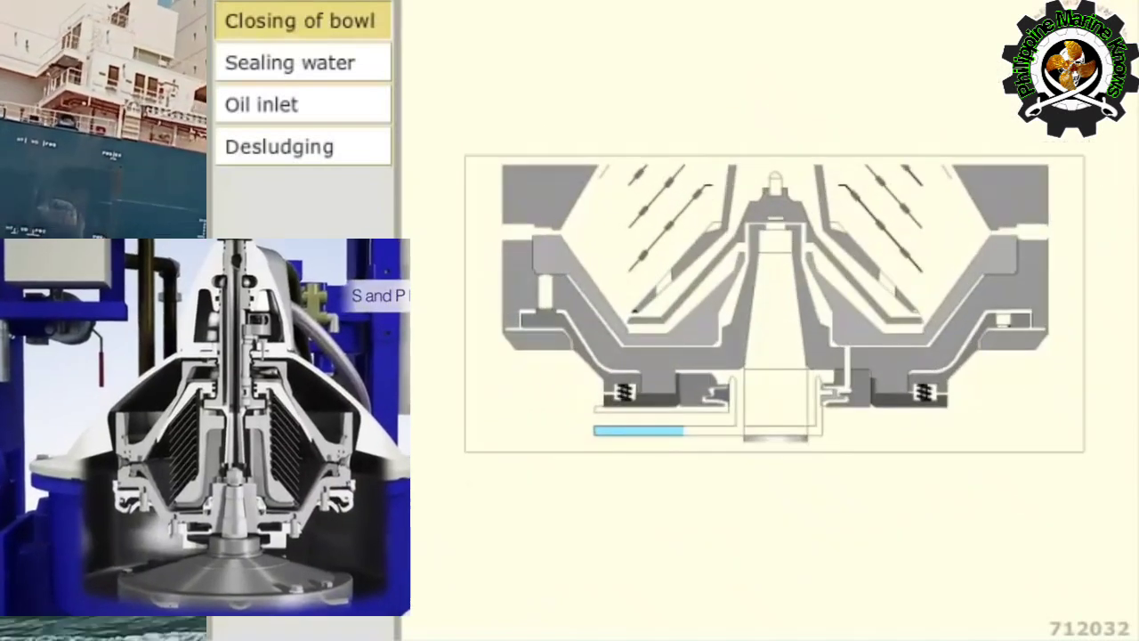
Select 'Closing of bowl' in the left menu to play the bowl-closing animation.
left_click(260, 103)
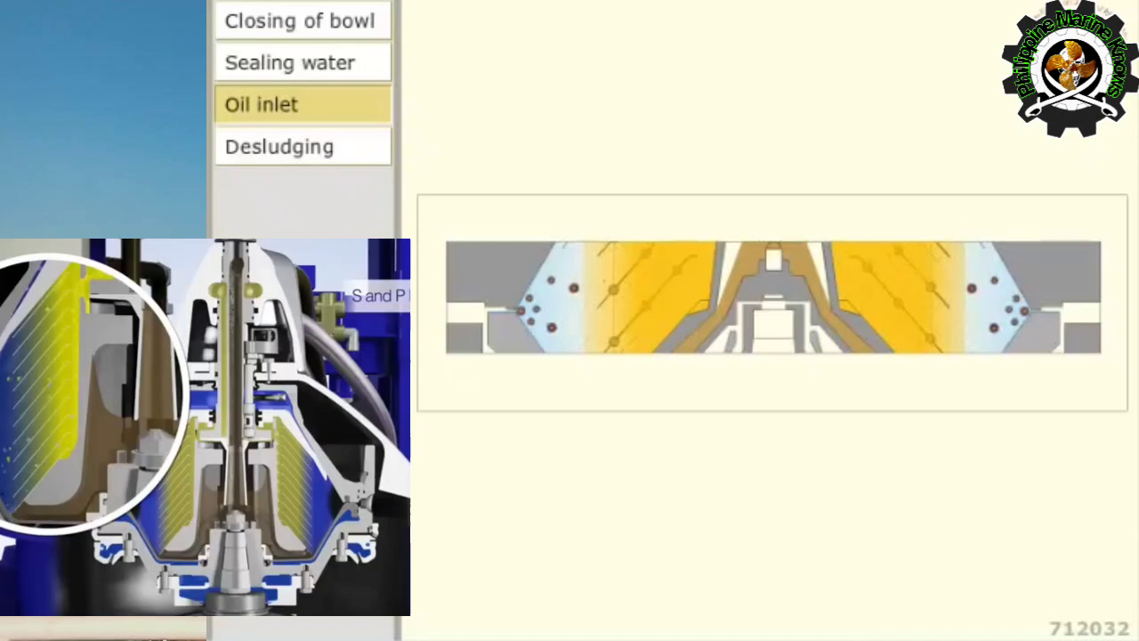
Select 'Oil inlet' in the left menu to watch oil fill the disc stack.
left_click(278, 146)
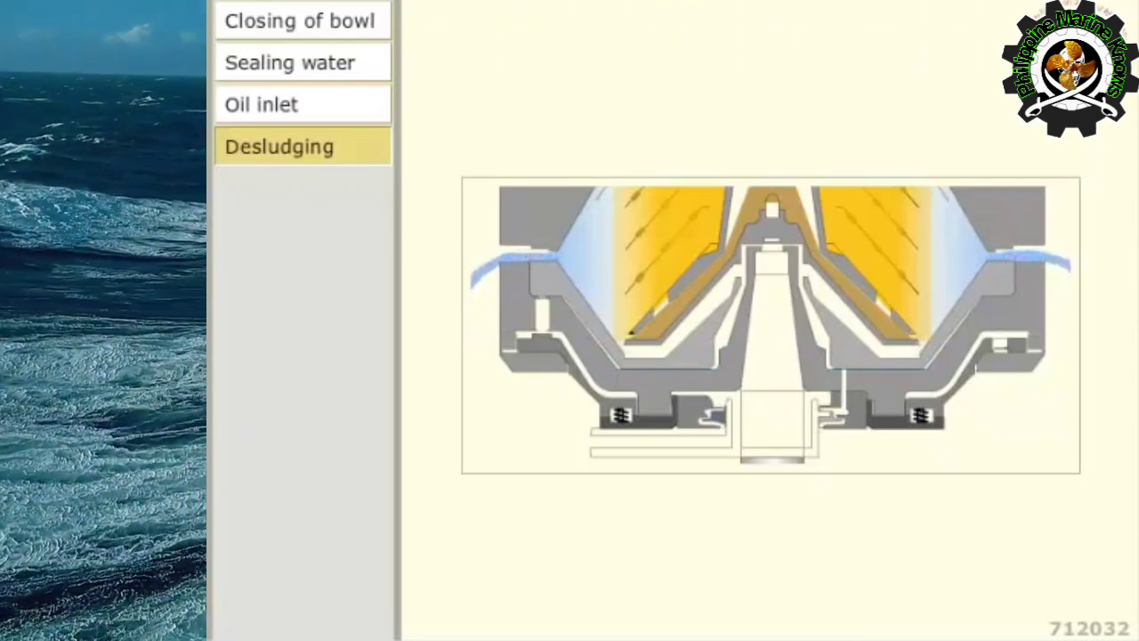
Bring up the fully labelled purifier cross-section naming disc stack, sliding bowl and paring discs.
left_click(277, 146)
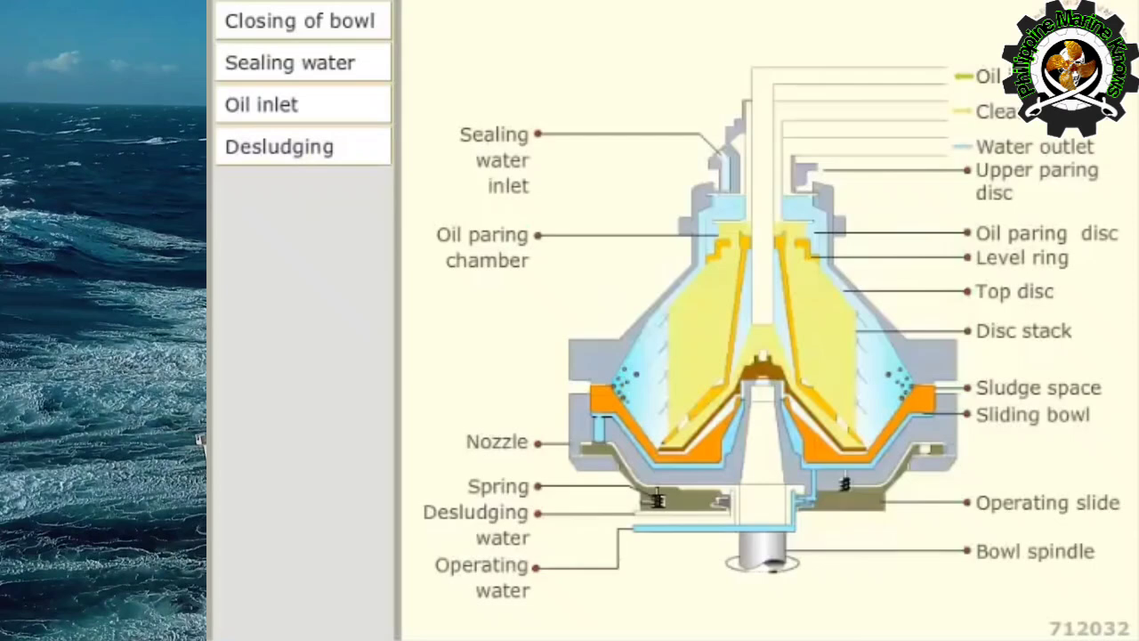